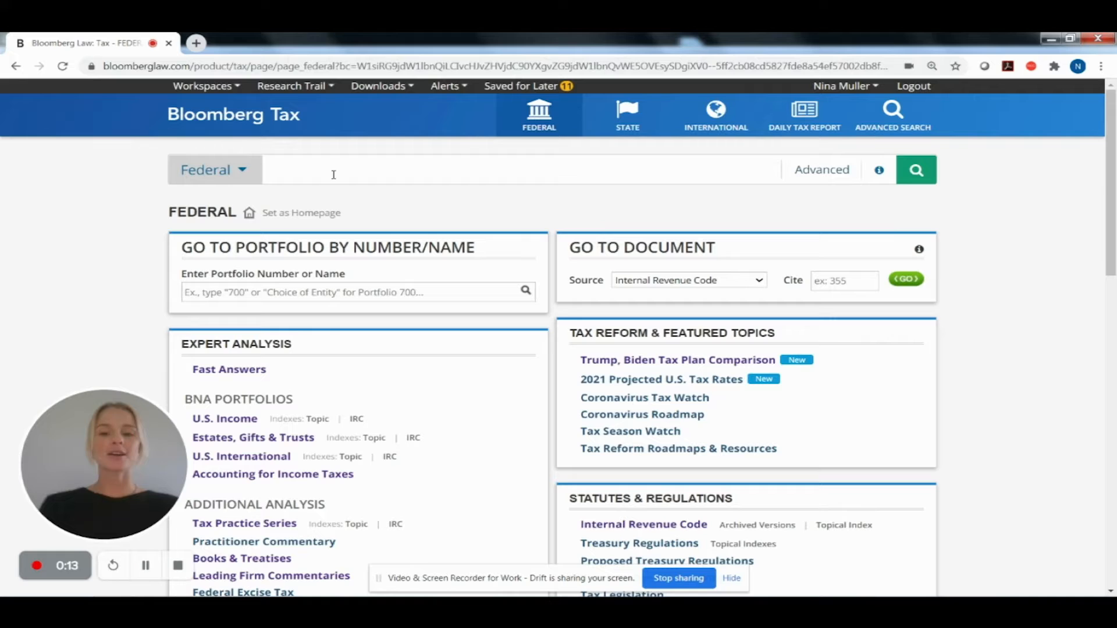
# Search all federal tax content for 'irs form 1120'
pyautogui.write('irs')
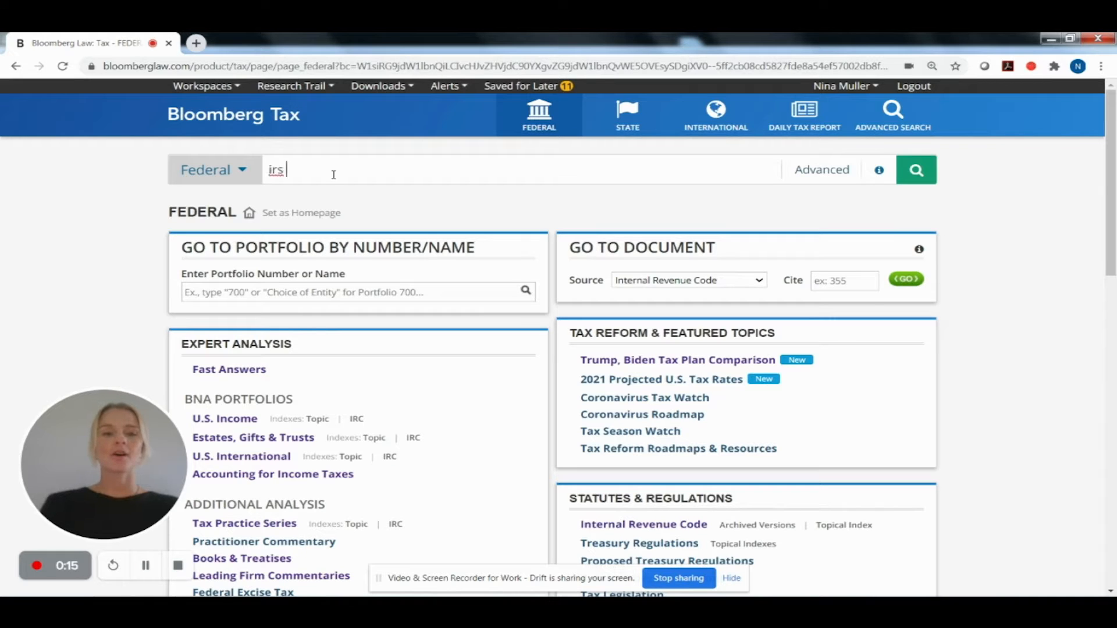
pyautogui.write('form 1120')
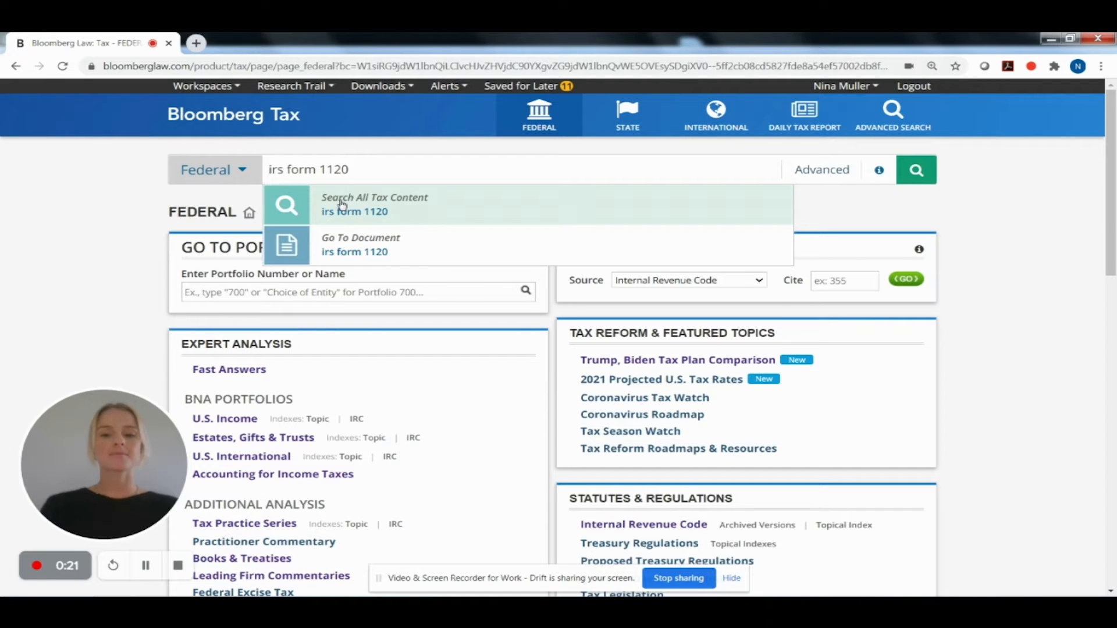
pyautogui.click(374, 204)
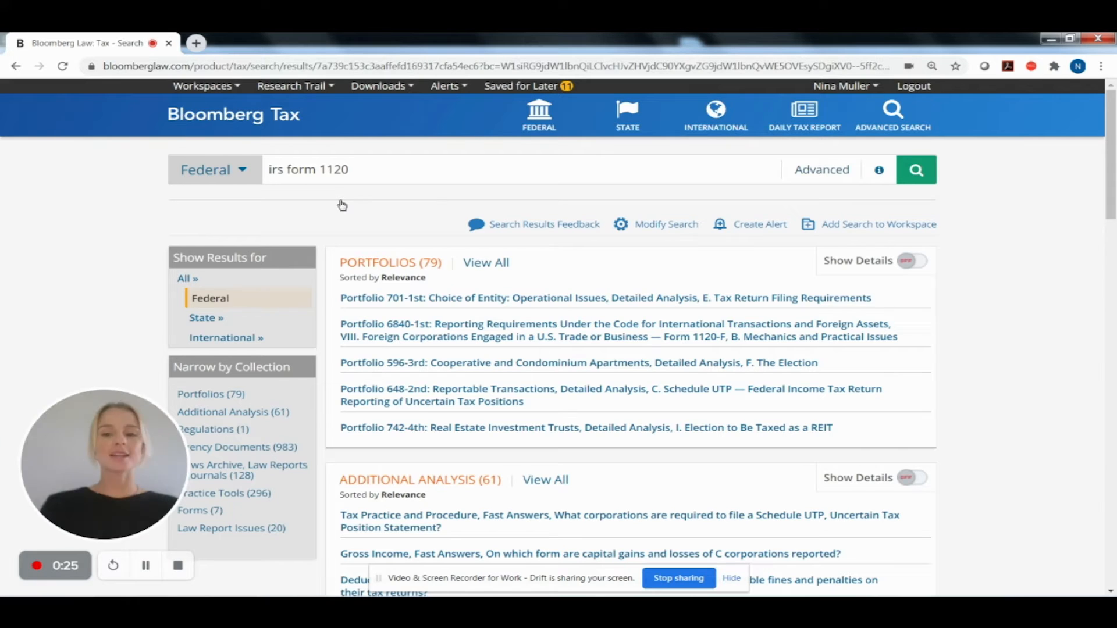
pyautogui.moveTo(310, 232)
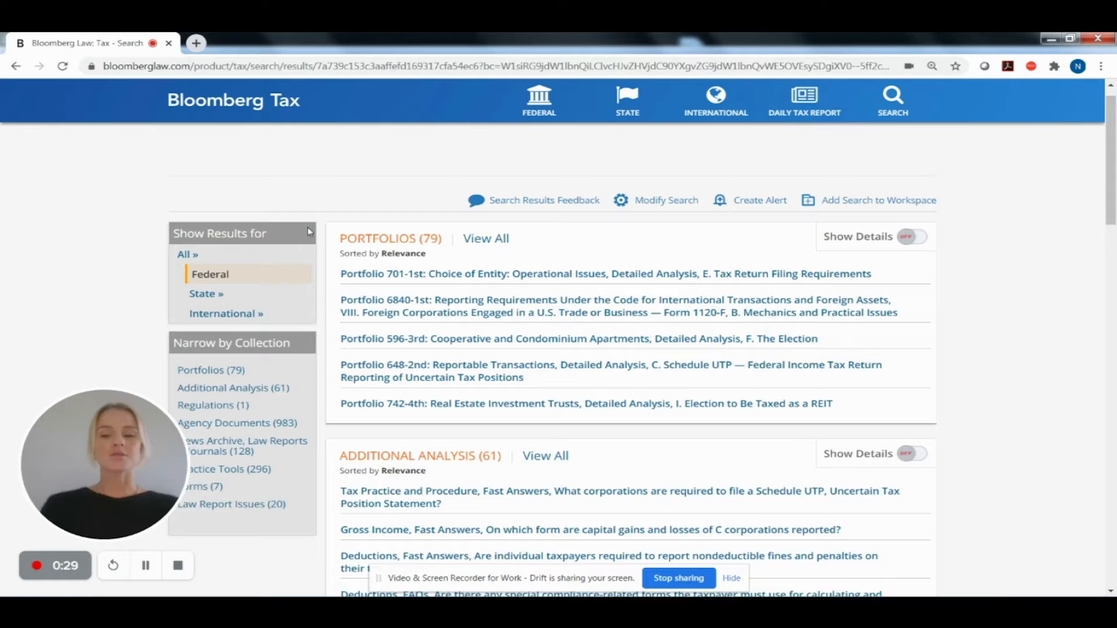
pyautogui.scroll(-3)
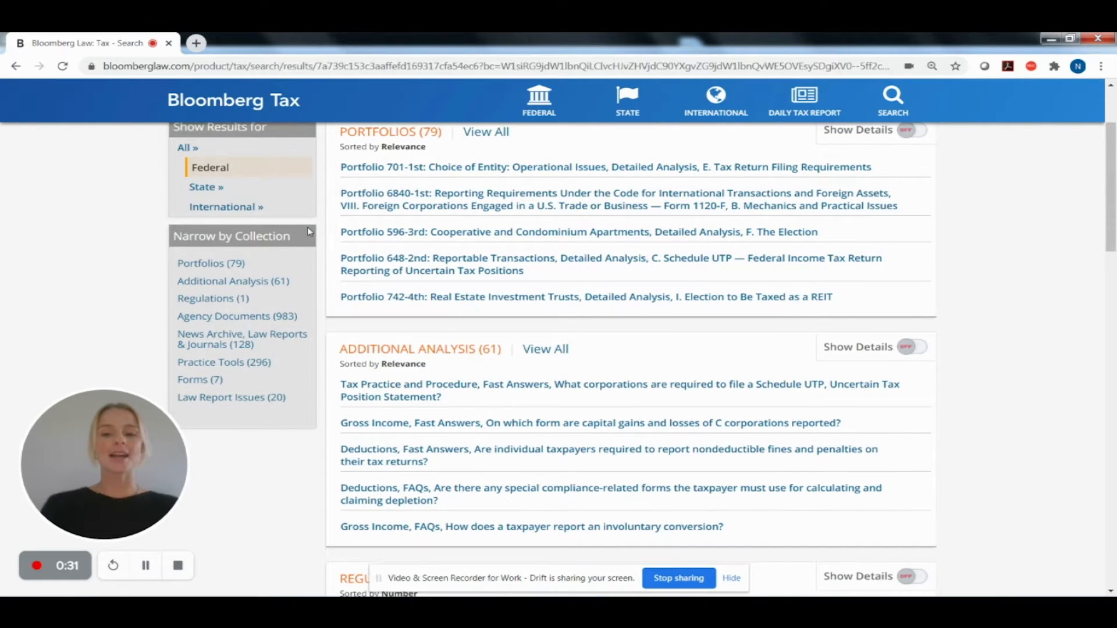
pyautogui.scroll(-3)
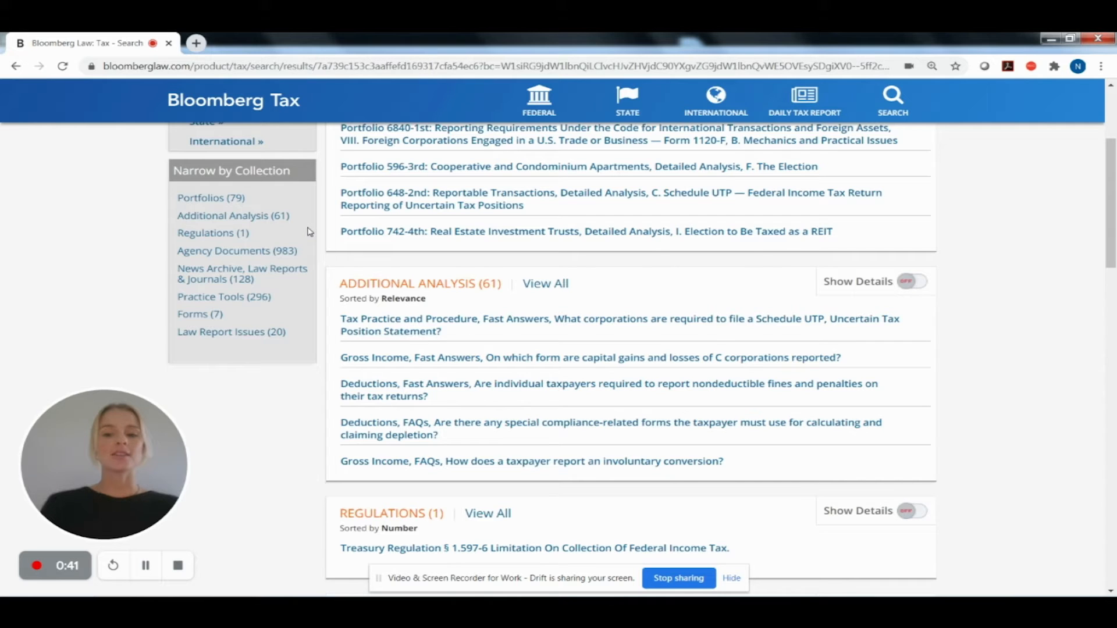
pyautogui.moveTo(223, 296)
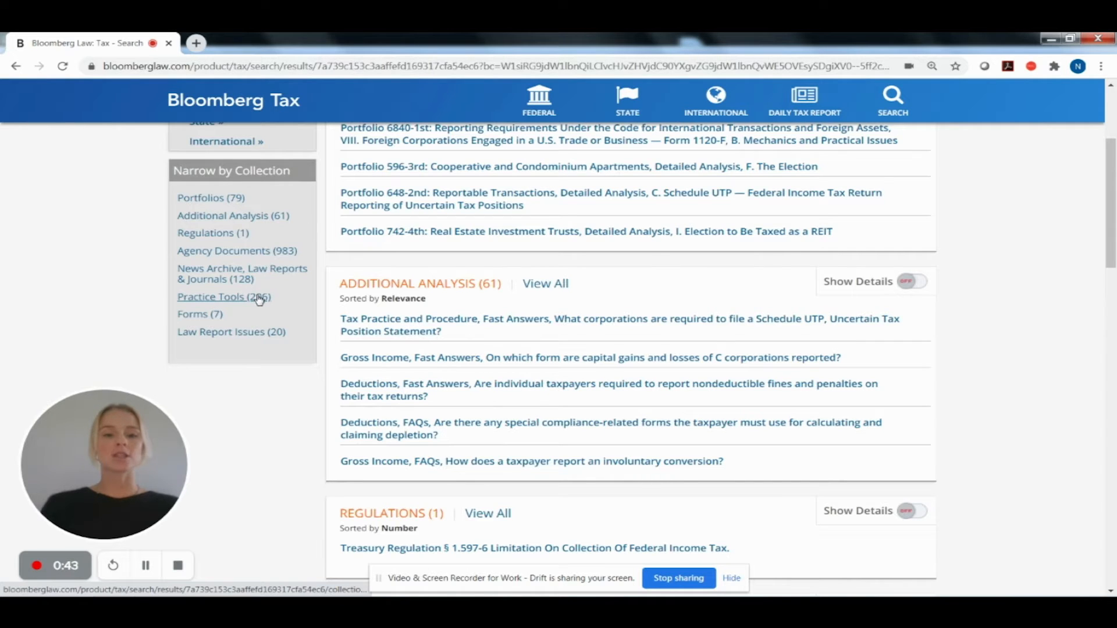
# Narrow the 'irs form 1120' results to Practice Tools (296), then return to Federal home
pyautogui.click(217, 296)
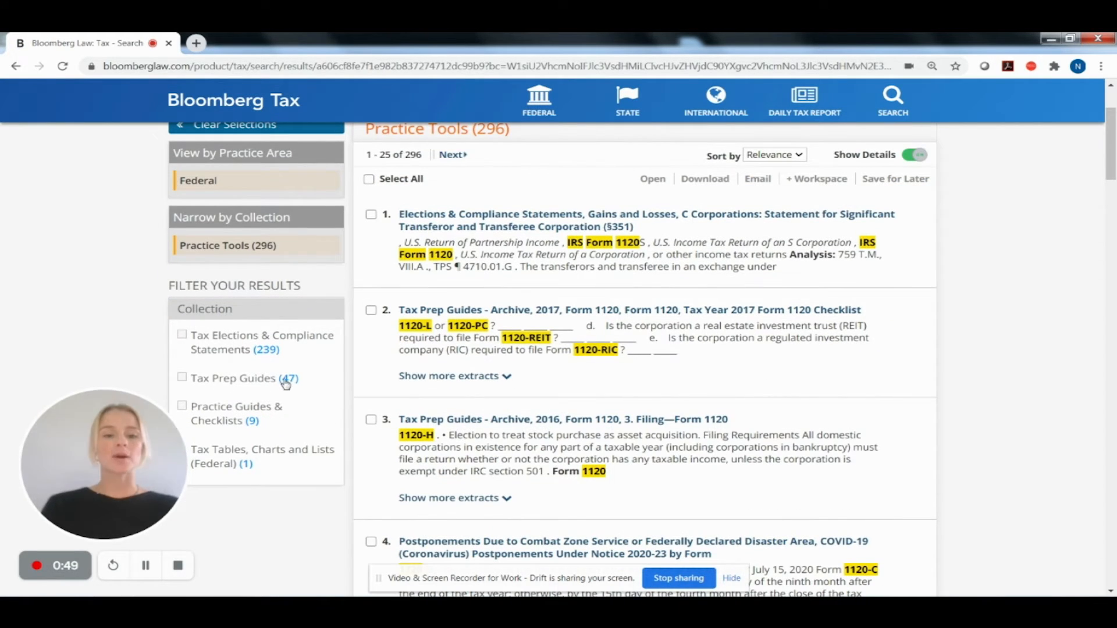
pyautogui.click(539, 99)
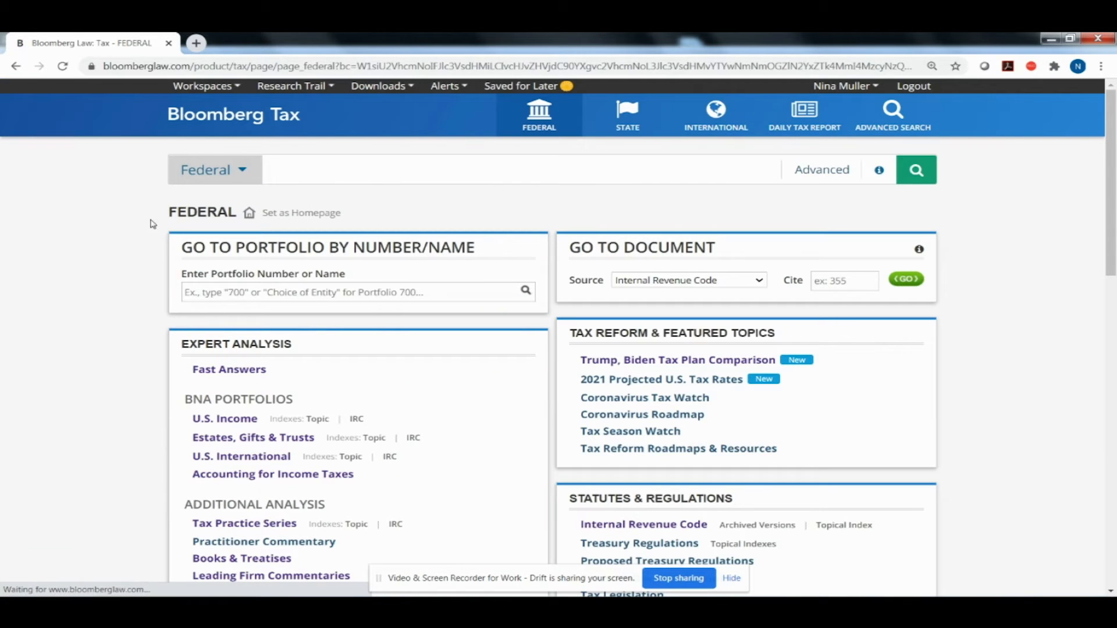
# Scroll to Practice Tools and open the Tax Prep Guides collection
pyautogui.scroll(-3)
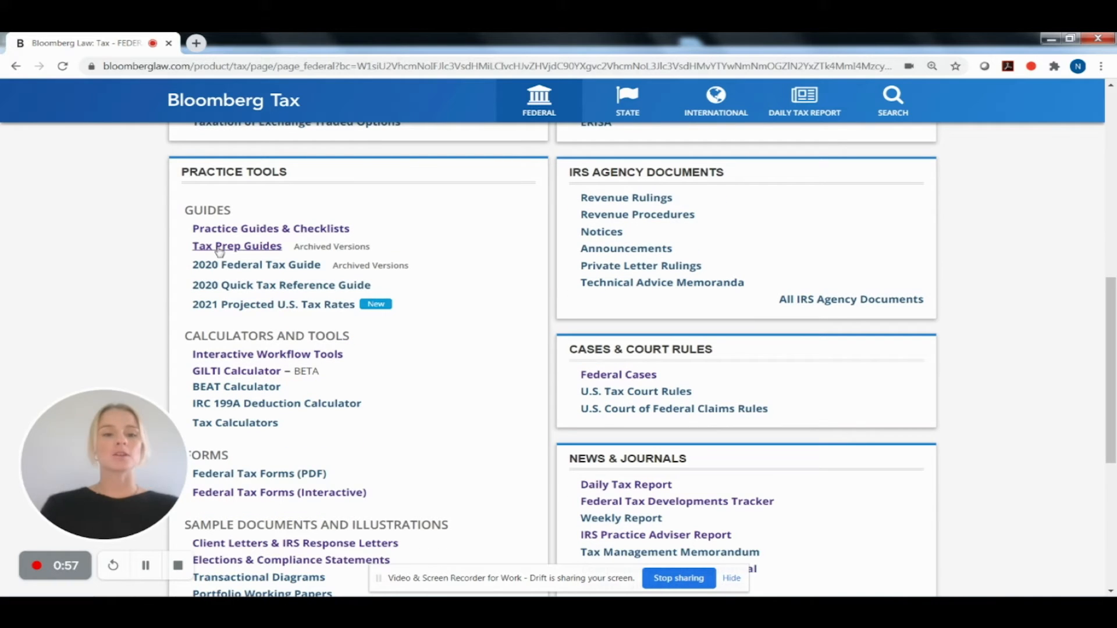
pyautogui.click(235, 245)
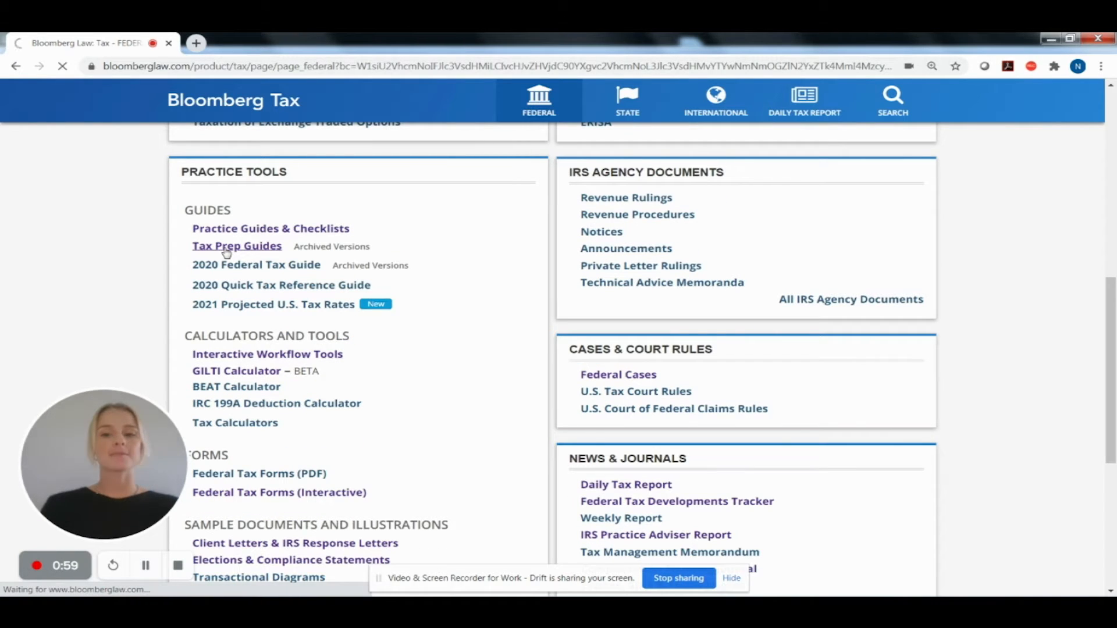
pyautogui.click(237, 245)
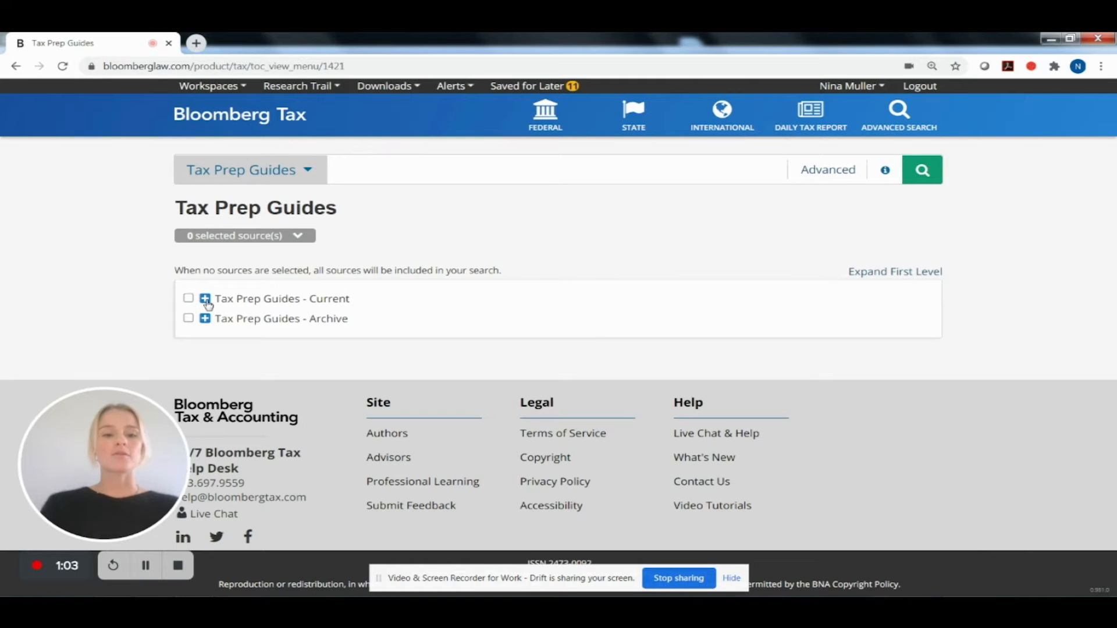
# Expand Current > Form 1120 > 18. C Corporations and open '18.1. Introduction & NEW FOR 2019'
pyautogui.click(204, 298)
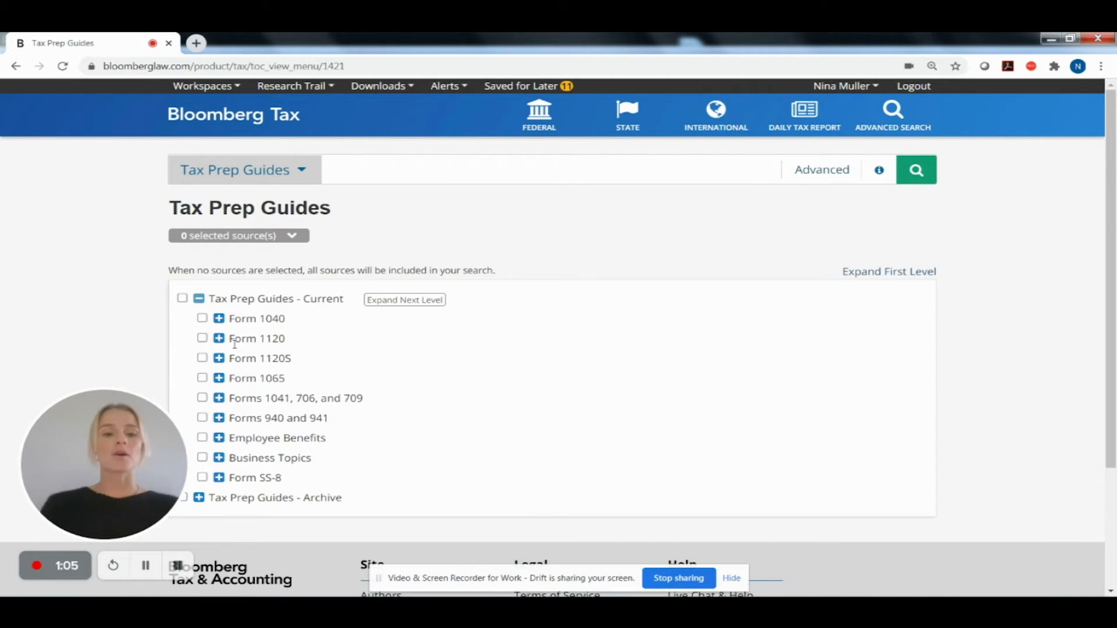
pyautogui.click(219, 339)
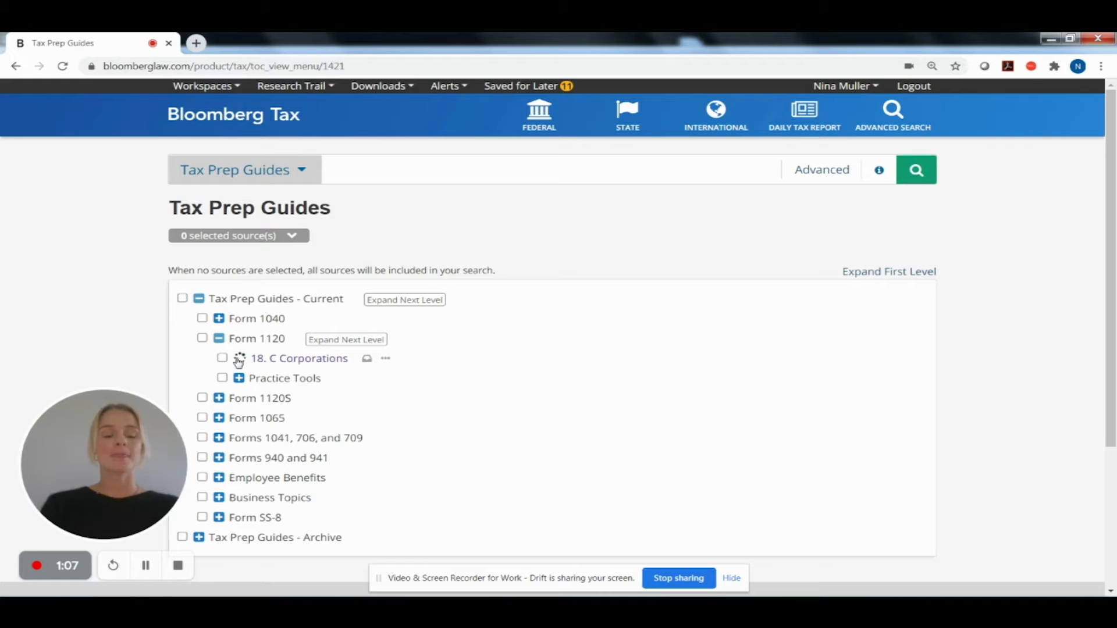
pyautogui.click(239, 358)
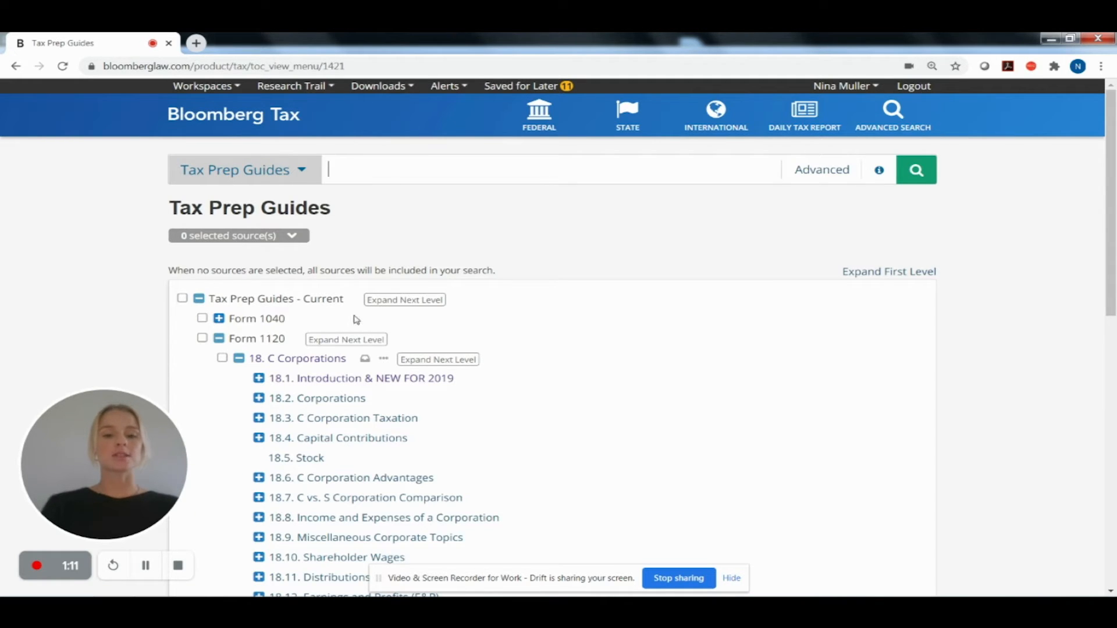
pyautogui.click(360, 377)
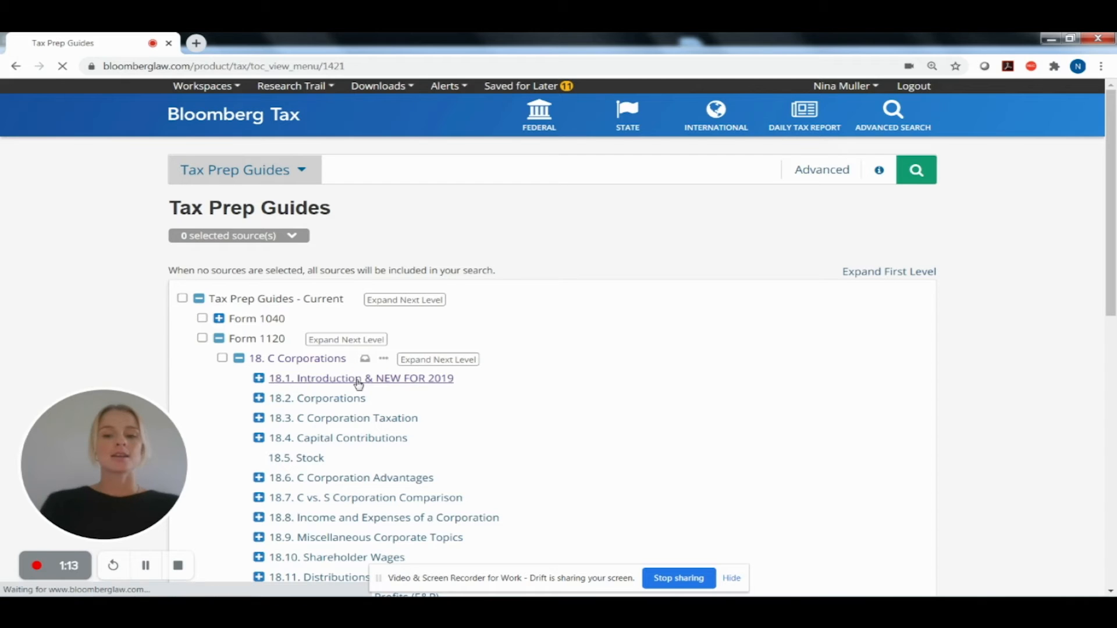
pyautogui.click(360, 378)
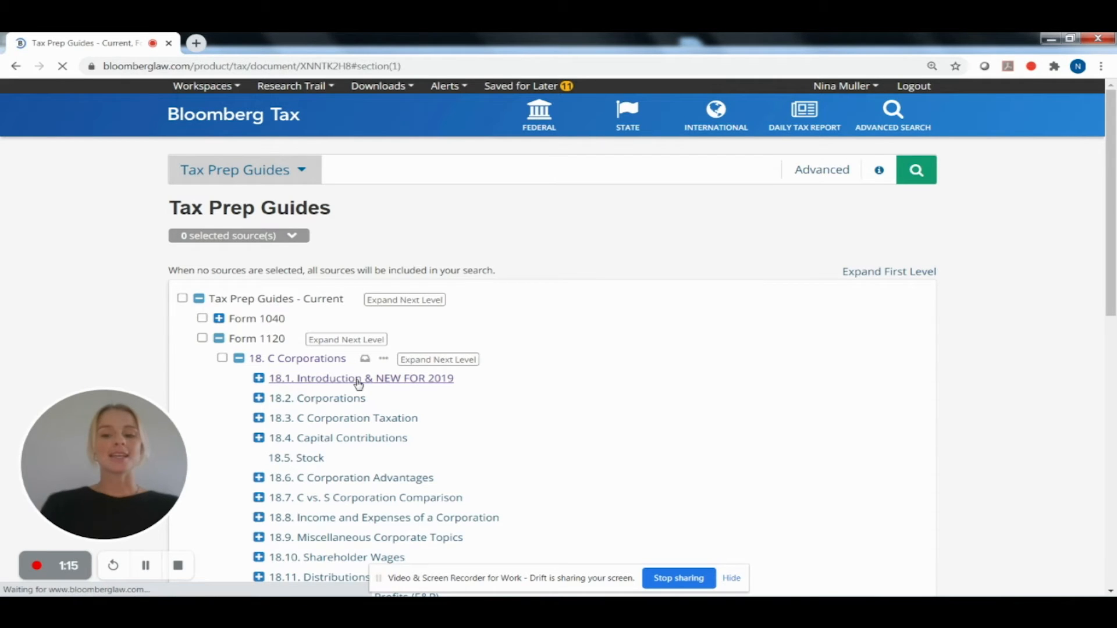
# Read the 18.1 Introduction section, then return to the Federal research home page
pyautogui.click(359, 378)
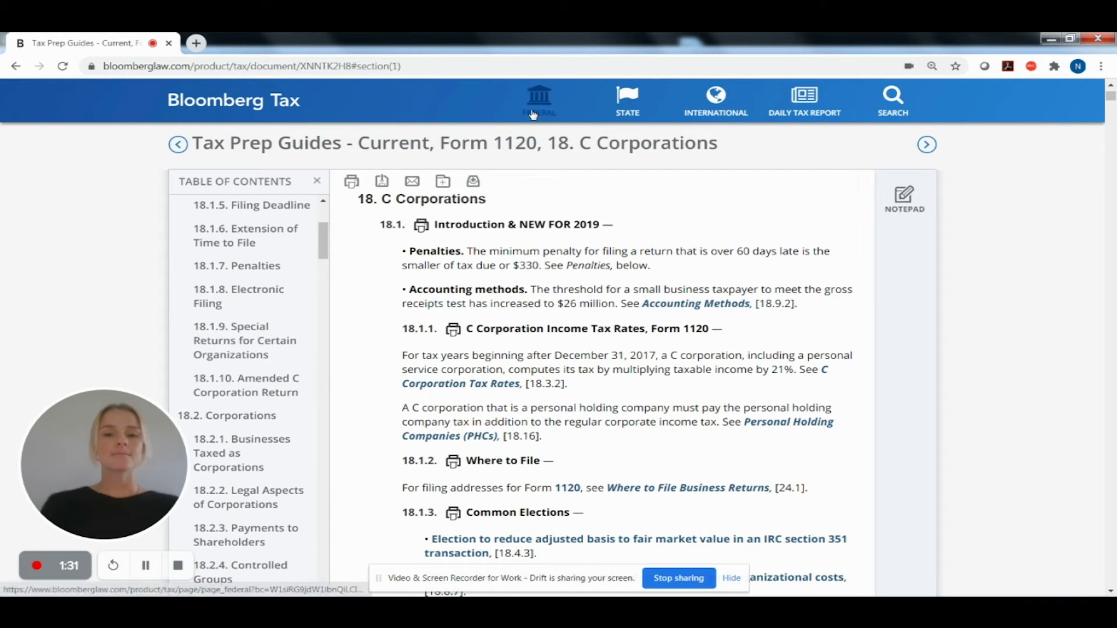
pyautogui.click(538, 101)
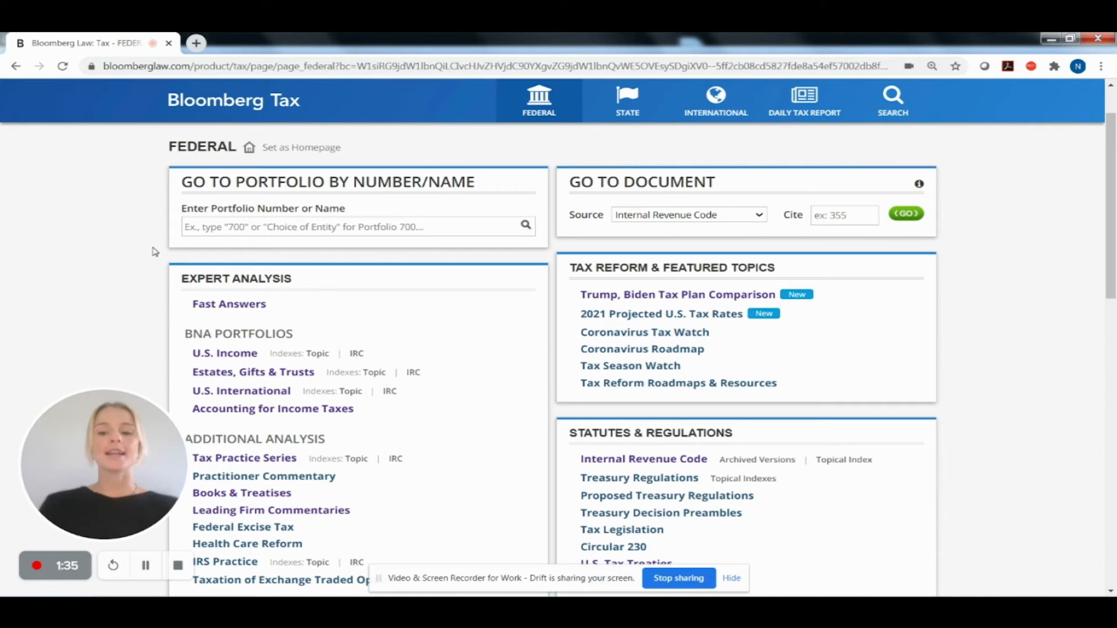
pyautogui.scroll(-3)
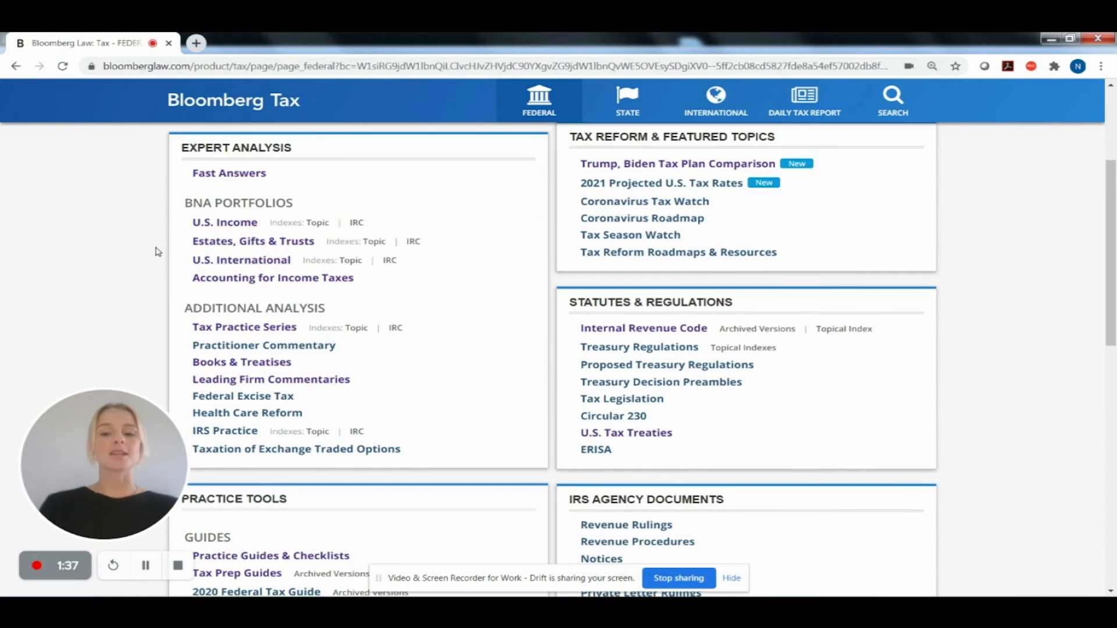
pyautogui.scroll(-3)
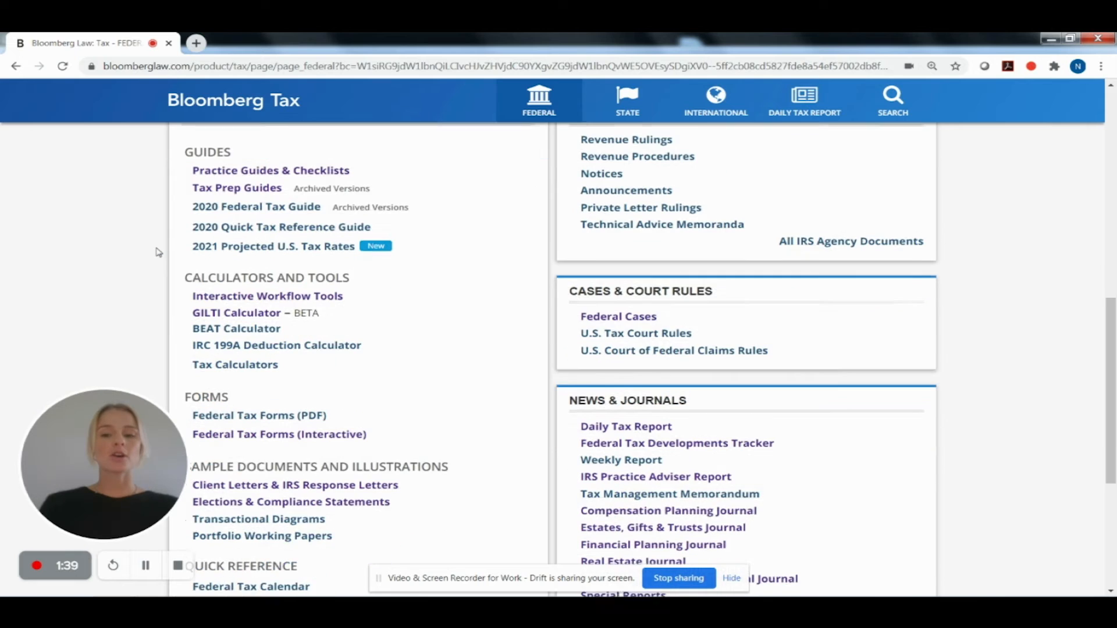
pyautogui.scroll(-3)
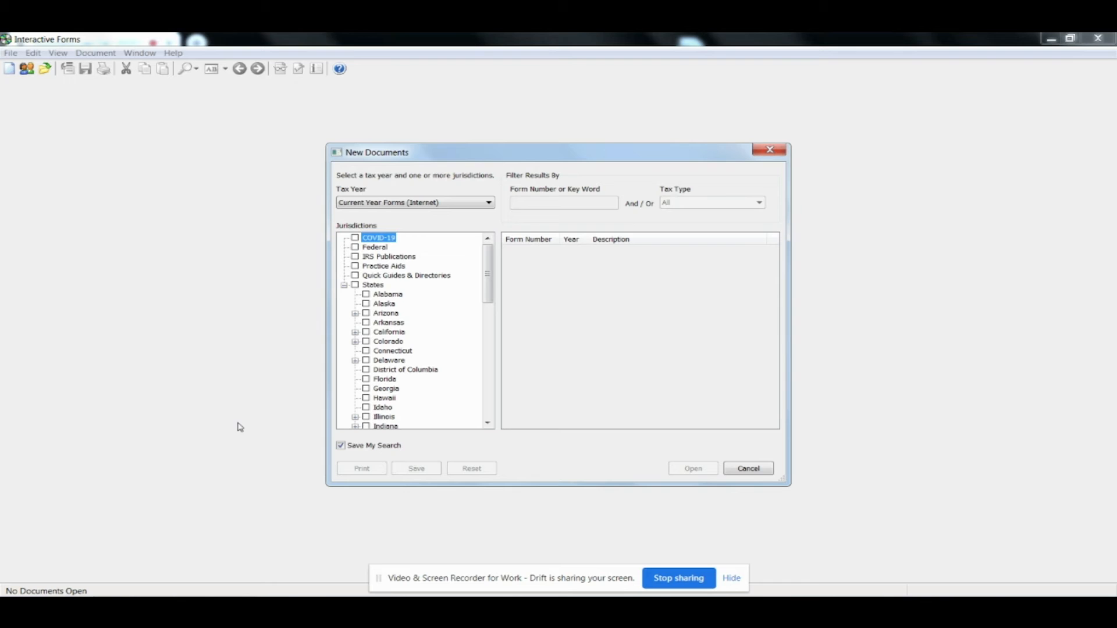
pyautogui.moveTo(374, 248)
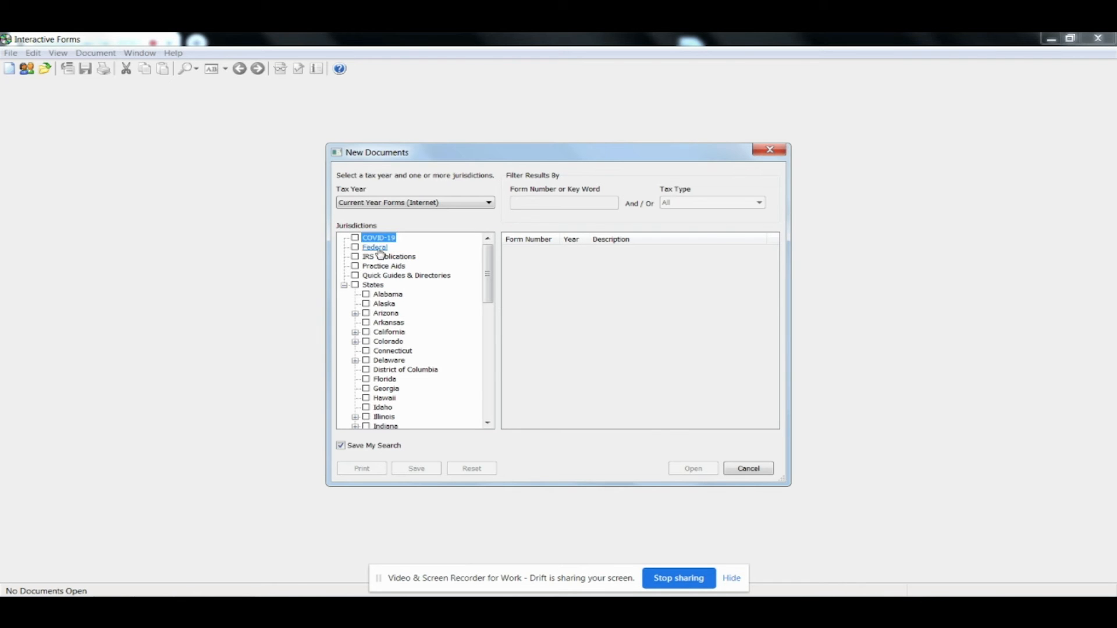
# Find form number 1120 and open the 2019 U.S. Corporation Income Tax Return
pyautogui.write('1120')
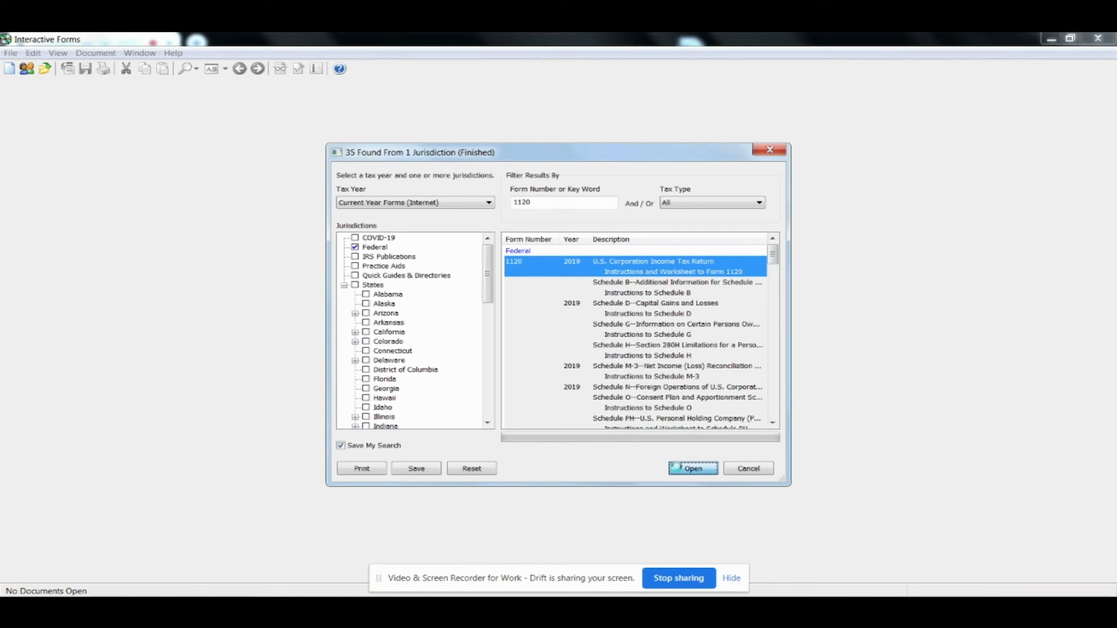
pyautogui.click(691, 467)
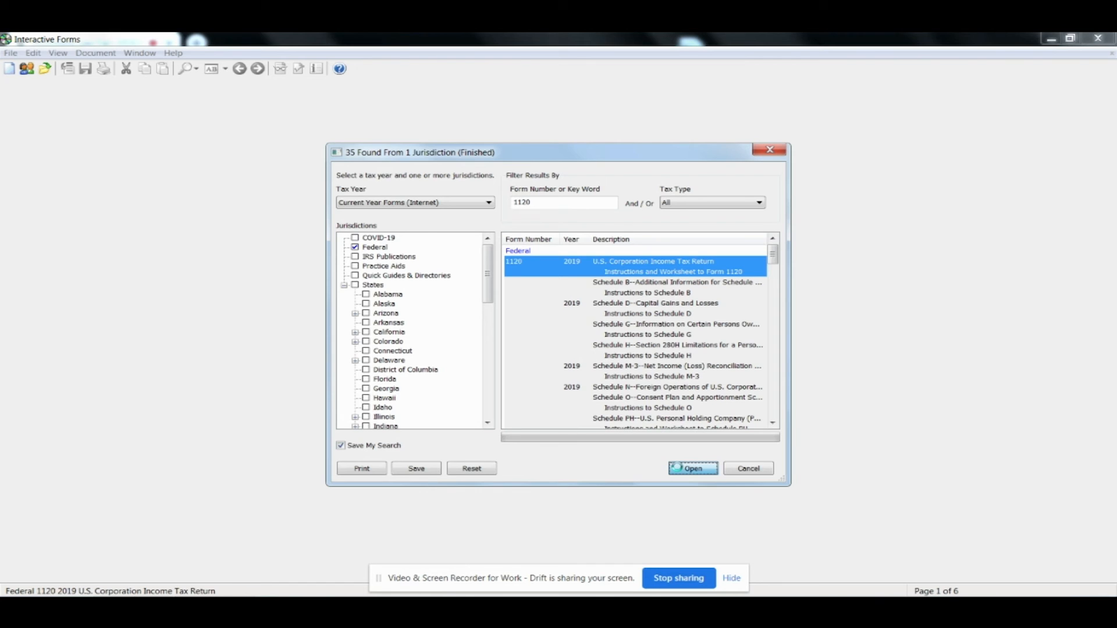
pyautogui.click(692, 468)
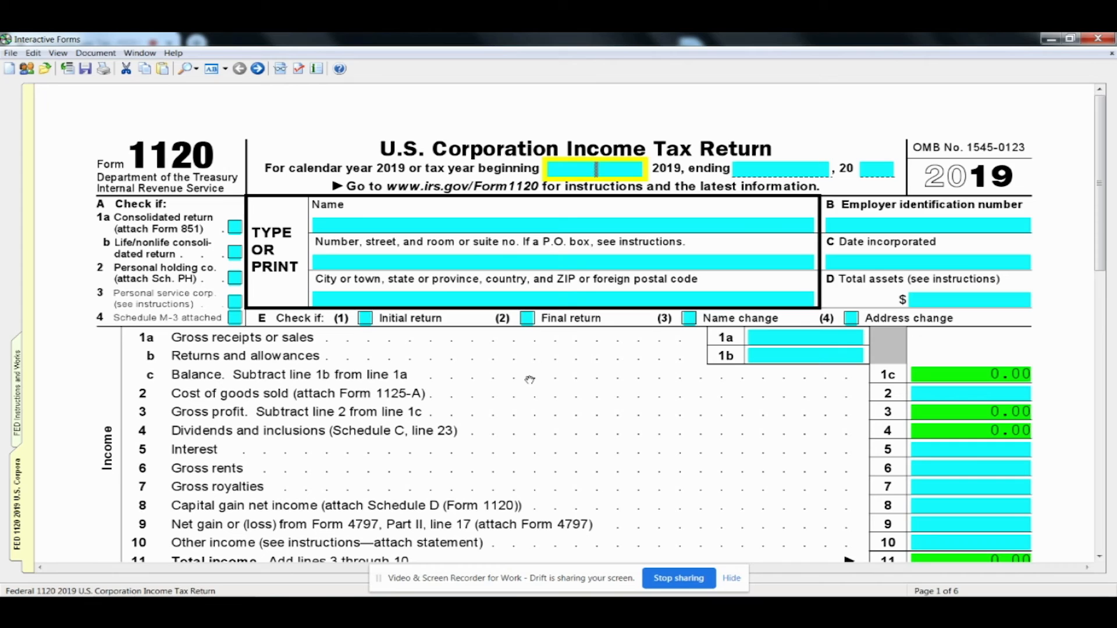
pyautogui.moveTo(469, 415)
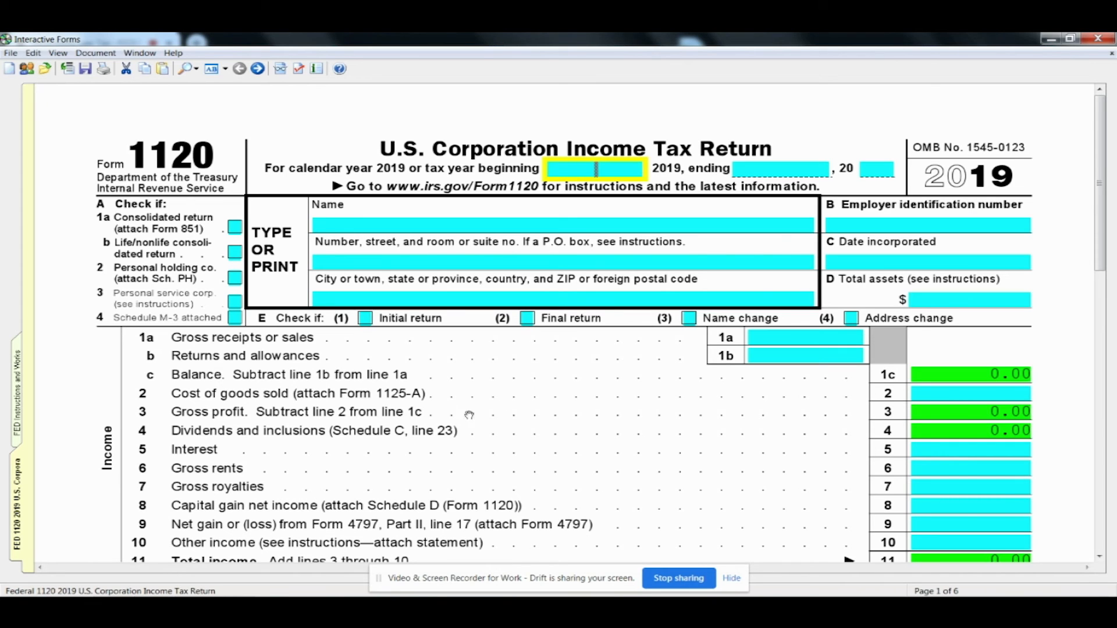
pyautogui.moveTo(438, 428)
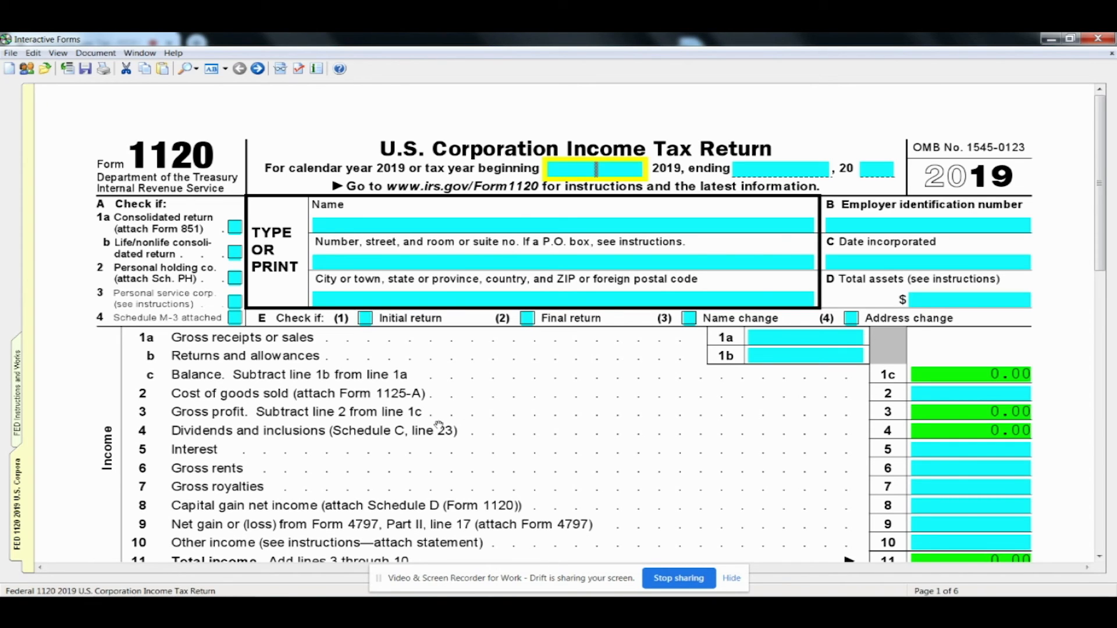
pyautogui.moveTo(35, 420)
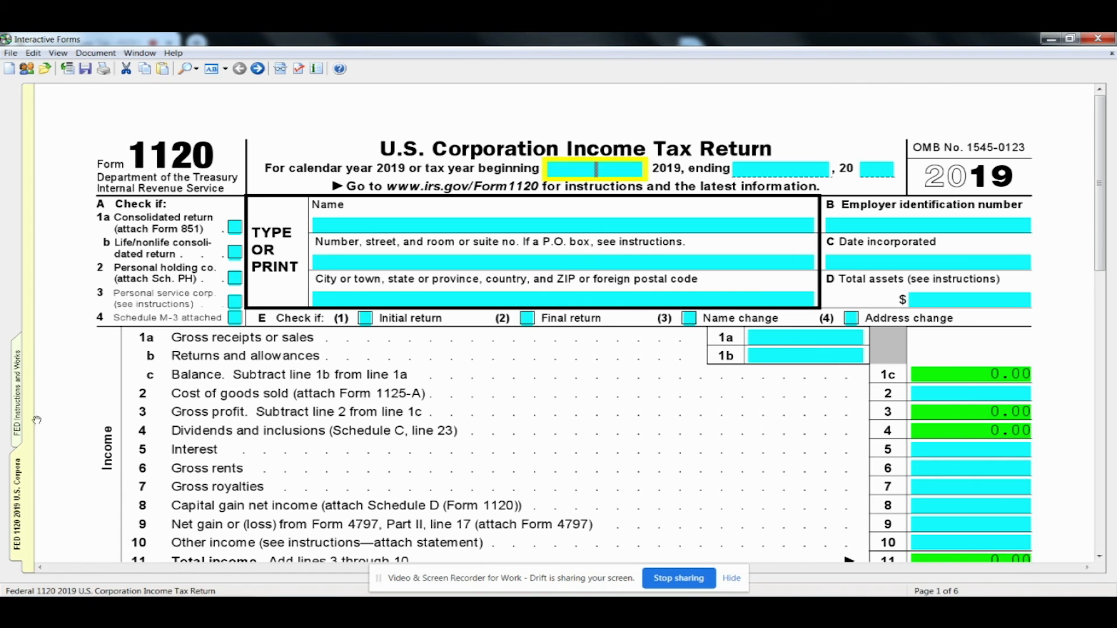